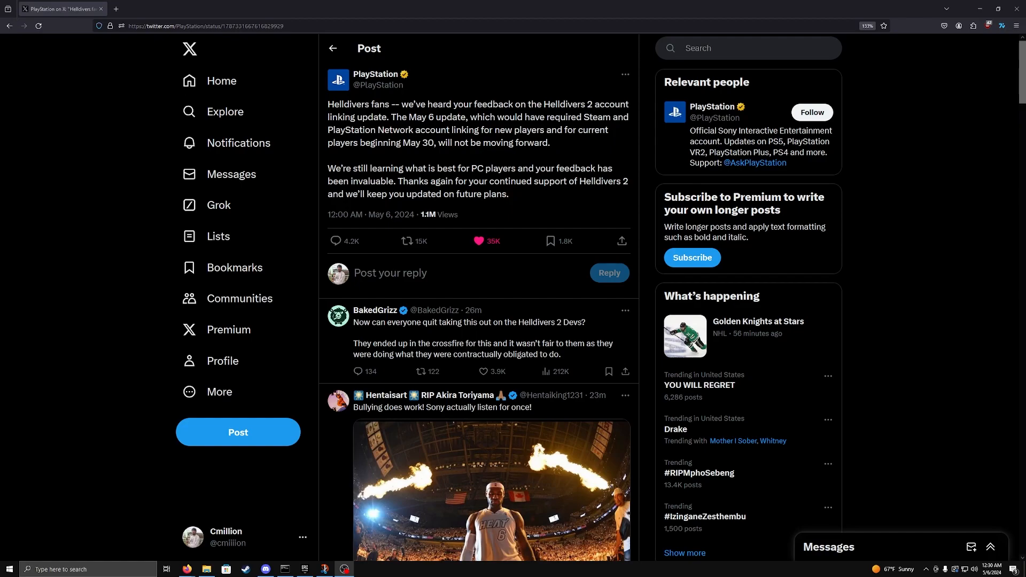
Step: Bring up the linked article listing unsupported countries, starting with Afghanistan
{"action": "left_click", "coordinate": [478, 241]}
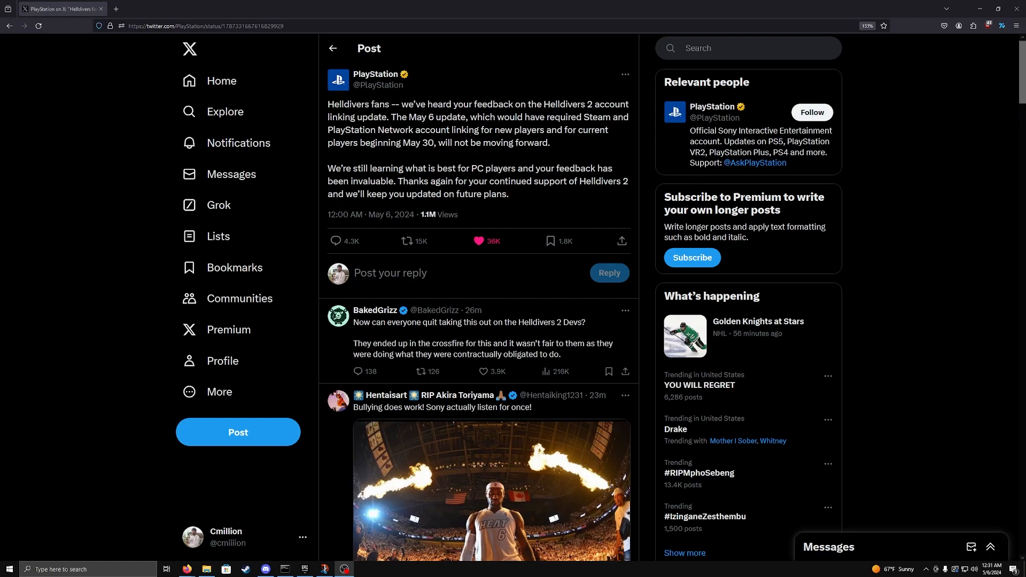
{"action": "left_click", "coordinate": [483, 372]}
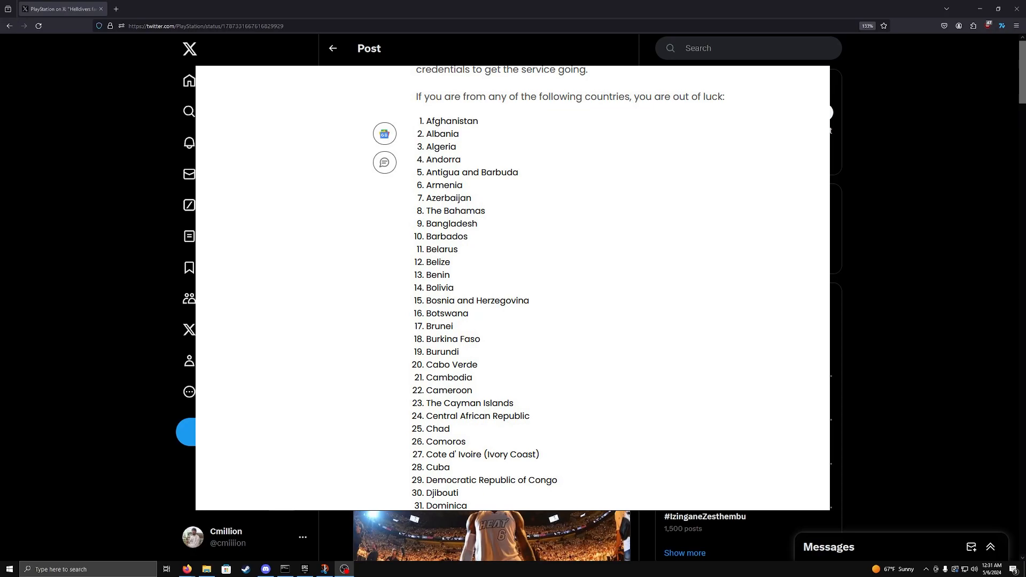
{"action": "scroll", "scroll_direction": "down", "scroll_amount": 3}
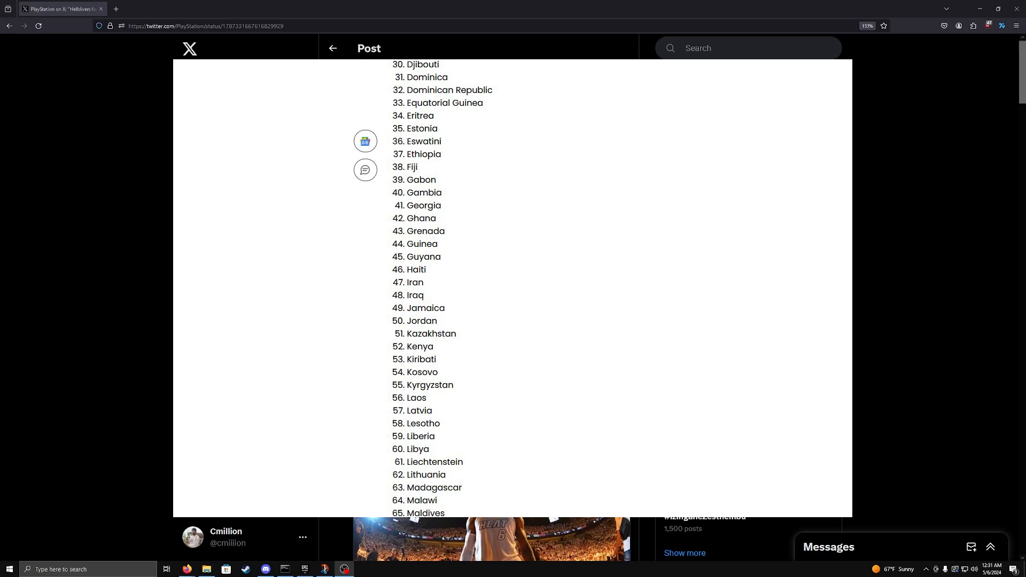
{"action": "scroll", "scroll_direction": "down", "scroll_amount": 3}
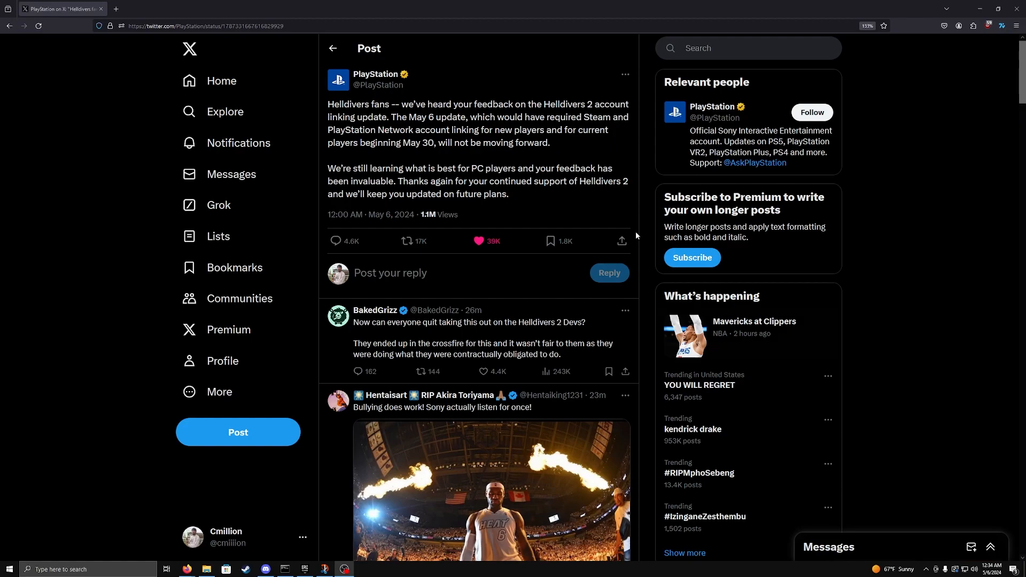
{"action": "mouse_move", "coordinate": [140, 49]}
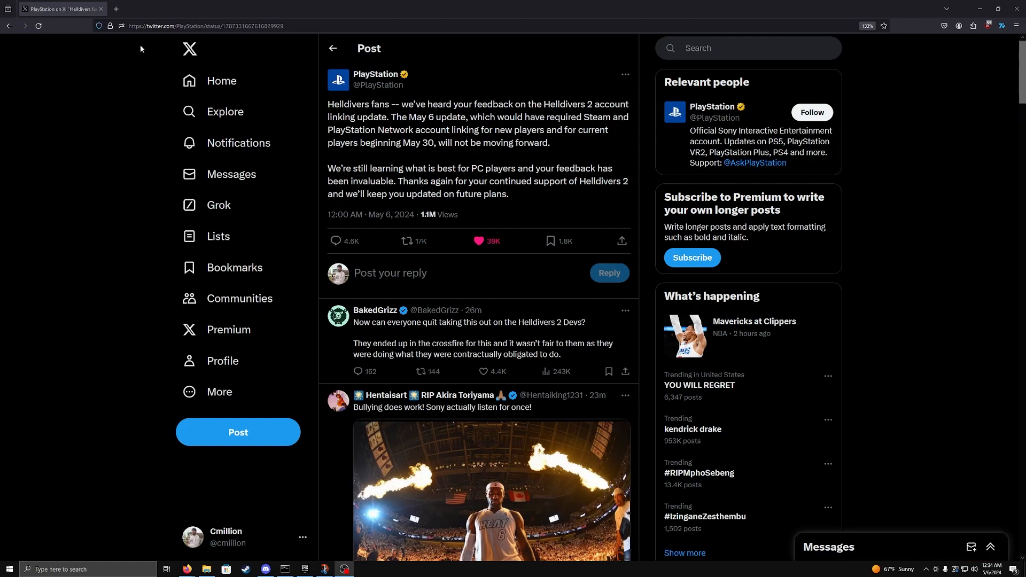
Step: Switch to the SteamDB Helldivers 2 reviews chart showing the 42.93% Mixed rating
{"action": "left_click", "coordinate": [116, 8]}
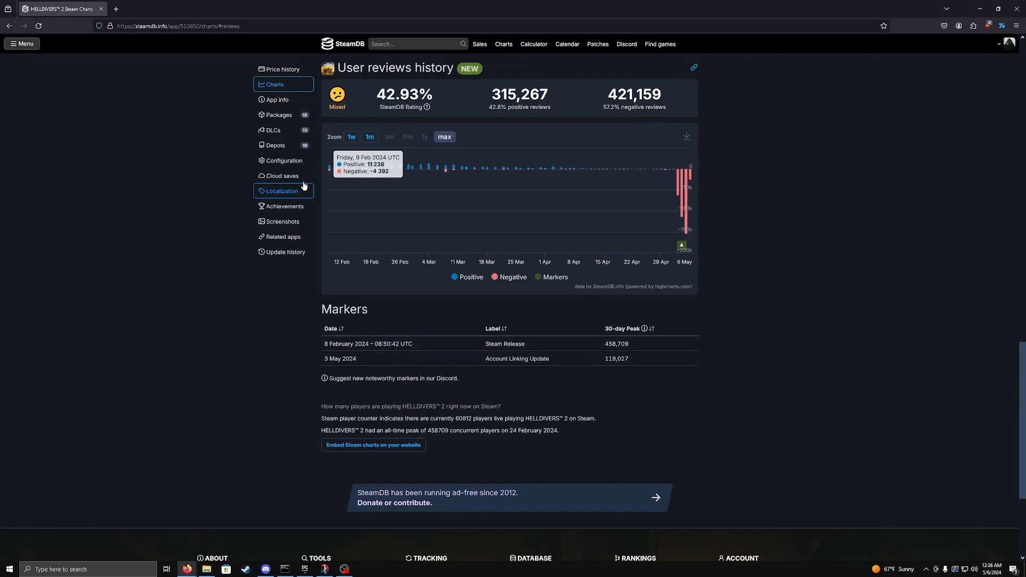
{"action": "mouse_move", "coordinate": [366, 179]}
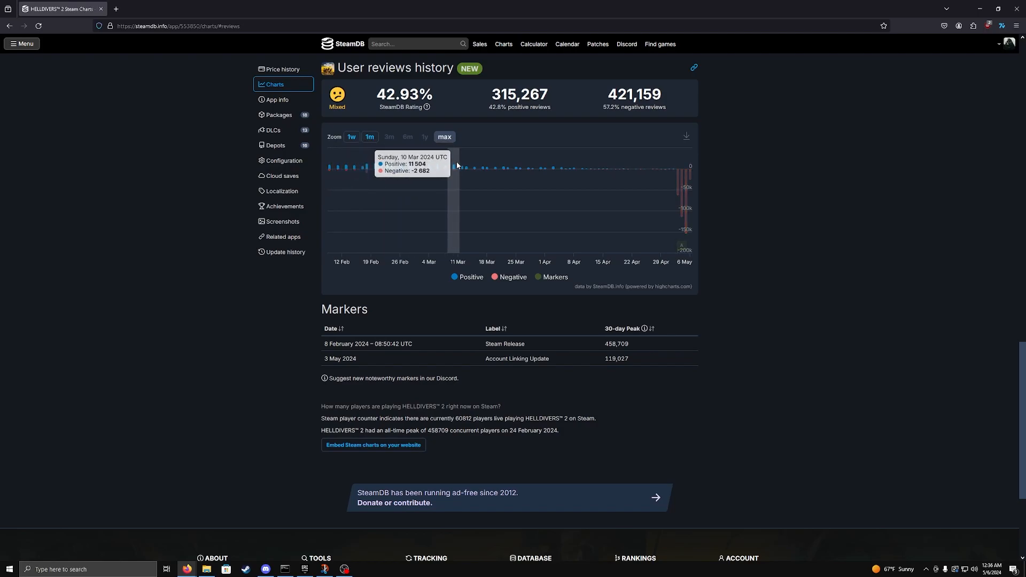
{"action": "mouse_move", "coordinate": [665, 159]}
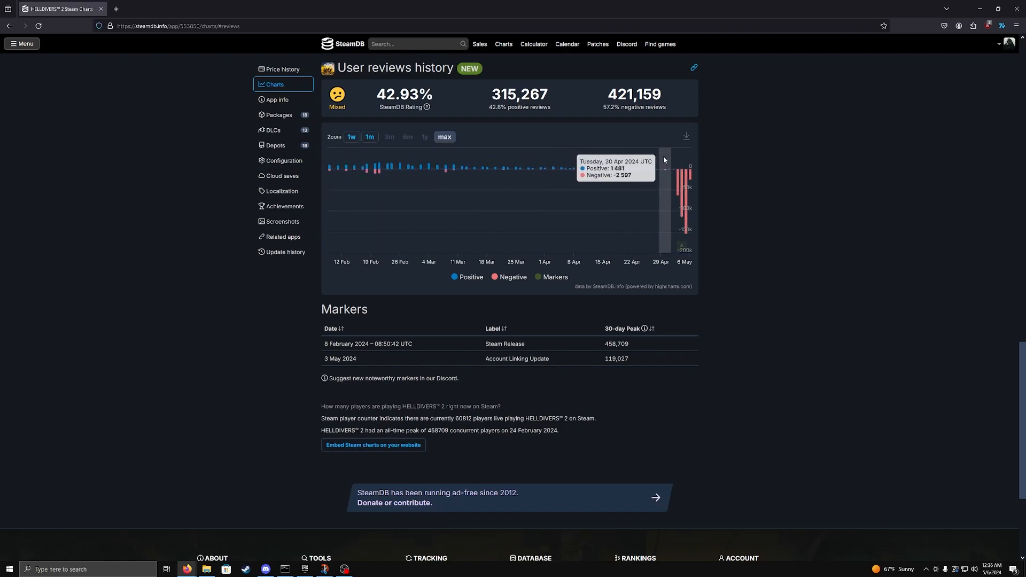
{"action": "mouse_move", "coordinate": [677, 163]}
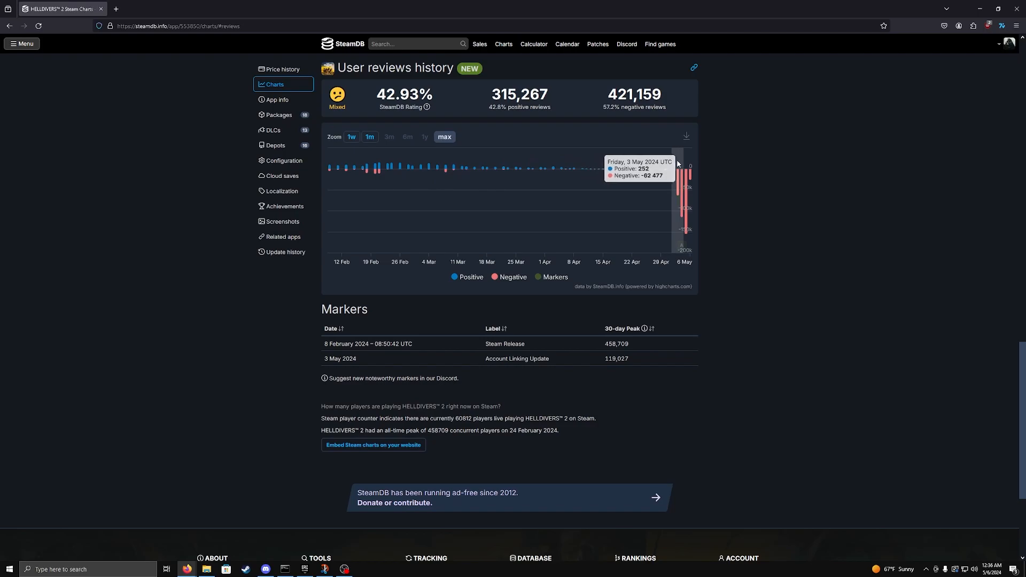
{"action": "mouse_move", "coordinate": [681, 160]}
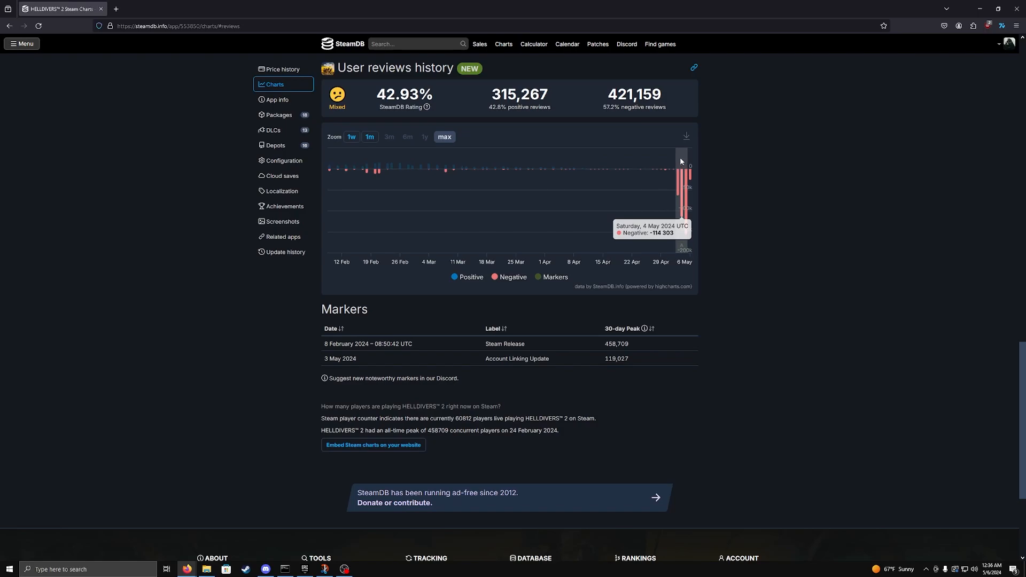
{"action": "mouse_move", "coordinate": [685, 160]}
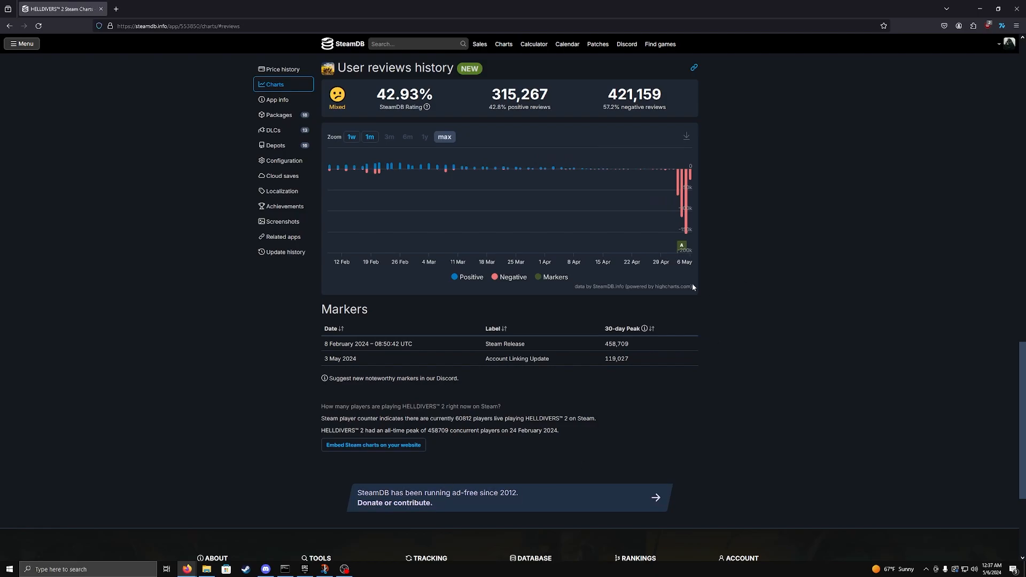
{"action": "mouse_move", "coordinate": [686, 172]}
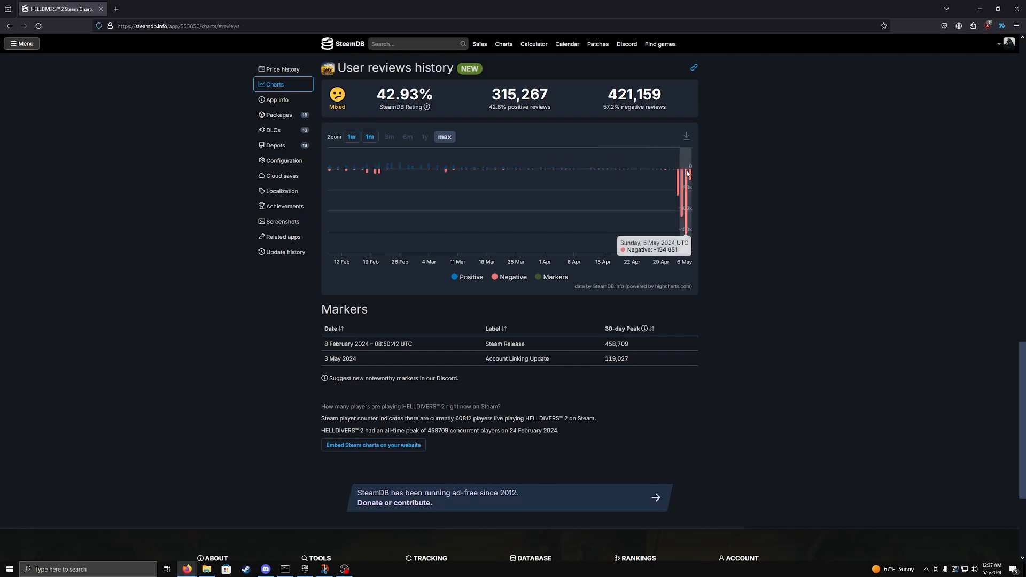